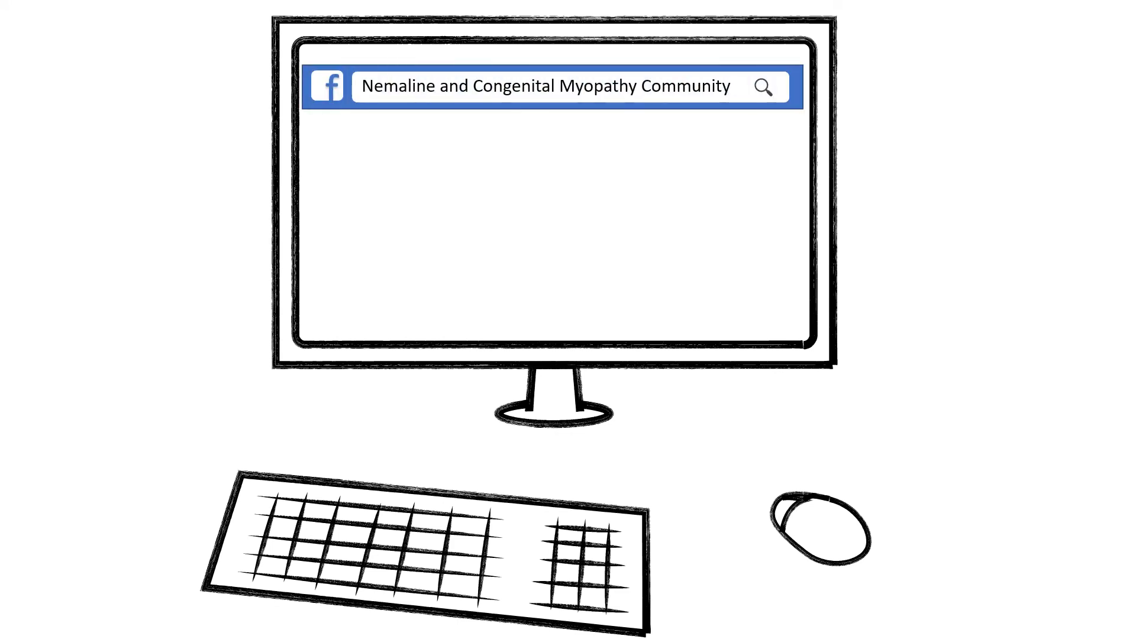
Advance the animation so grey result bars and white panels appear below the Facebook search bar
click(762, 87)
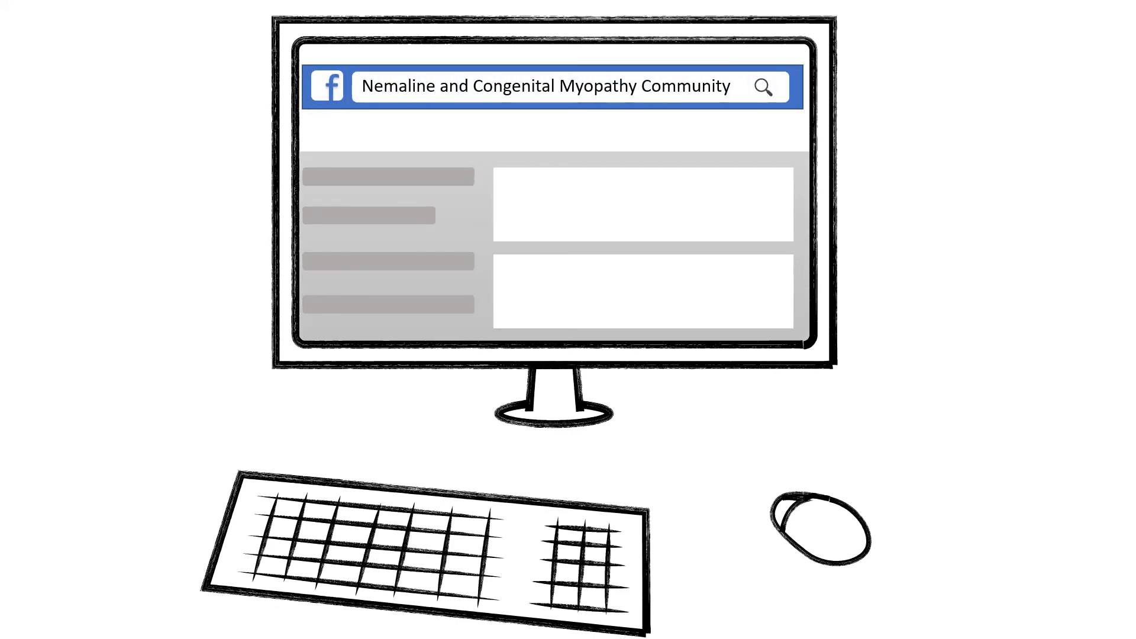